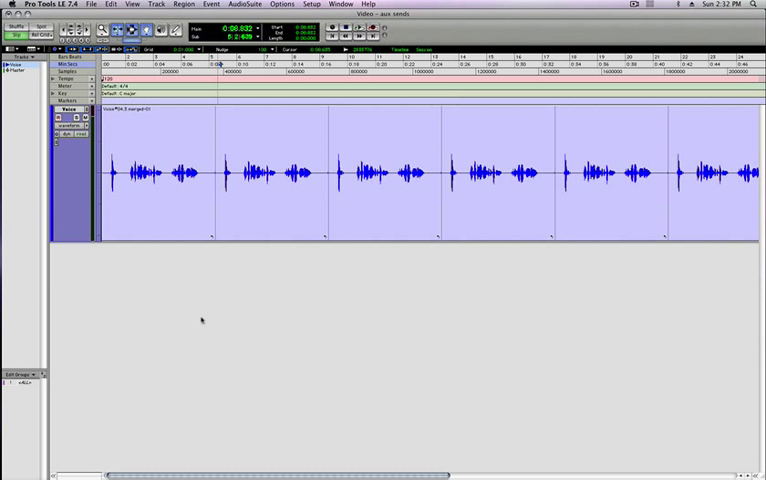
{"action": "mouse_move", "coordinate": [210, 319]}
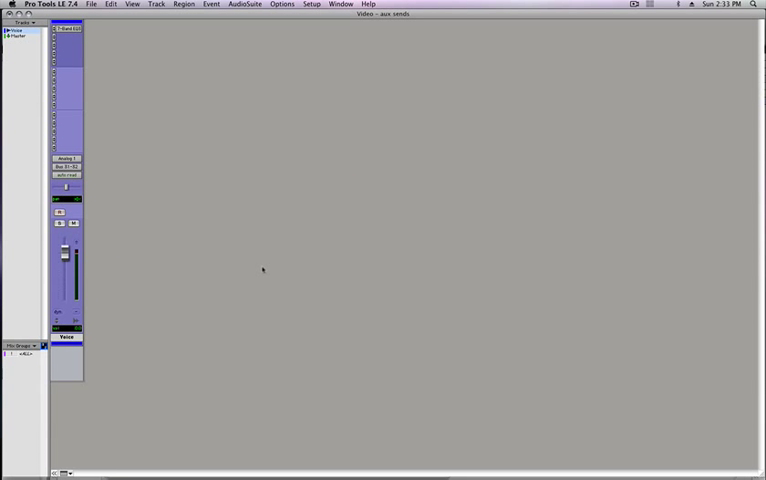
{"action": "mouse_move", "coordinate": [217, 272]}
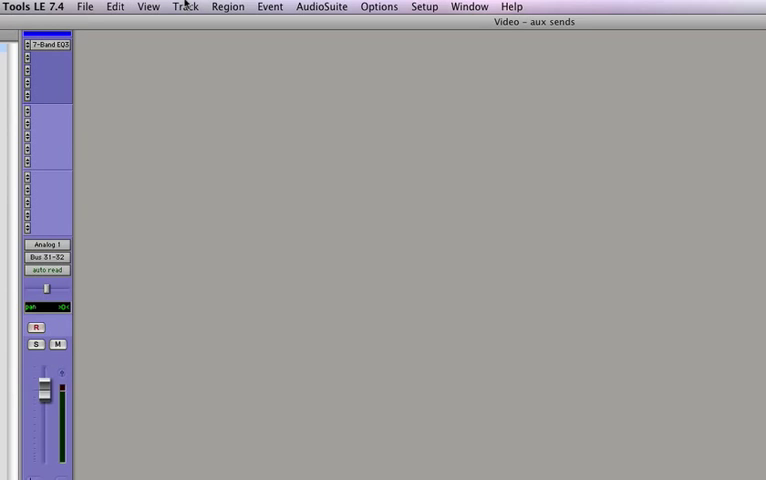
Create a new stereo Aux Input track, Aux 1, beside the Voice track.
{"action": "left_click", "coordinate": [189, 9]}
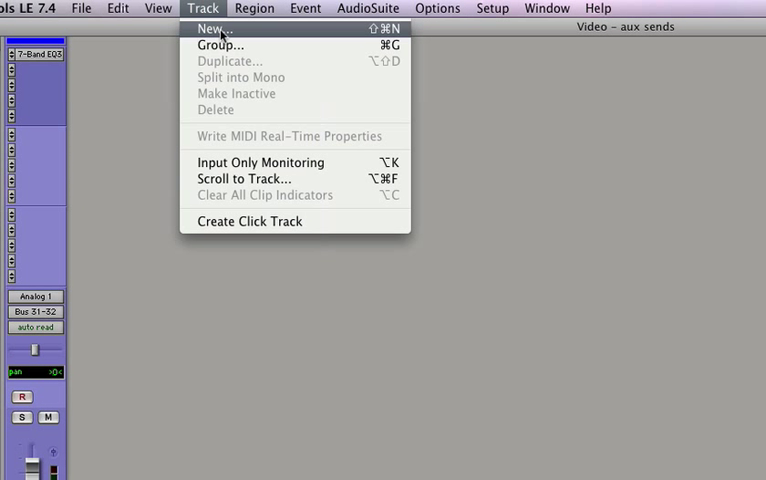
{"action": "left_click", "coordinate": [212, 28]}
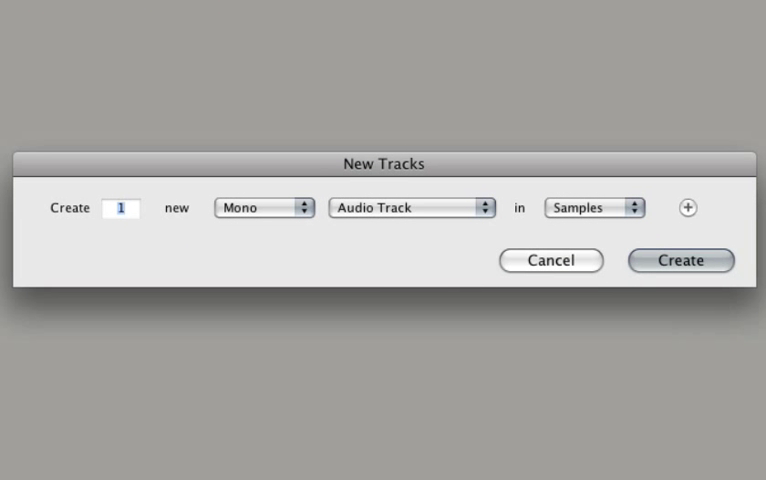
{"action": "left_click", "coordinate": [262, 207]}
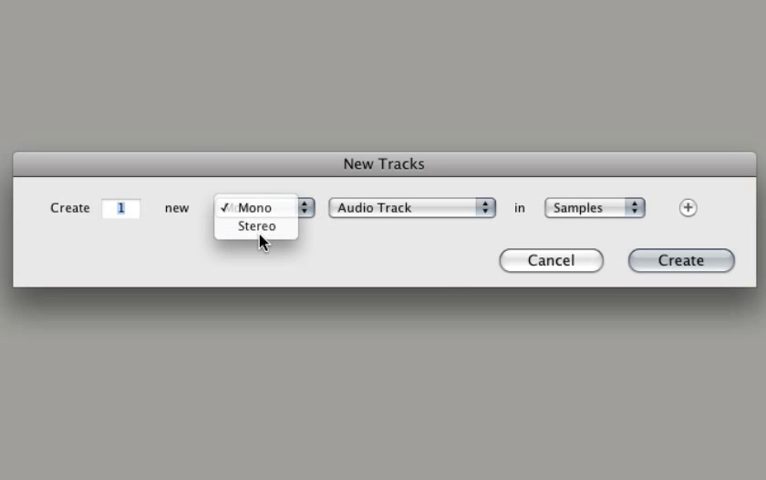
{"action": "left_click", "coordinate": [411, 207]}
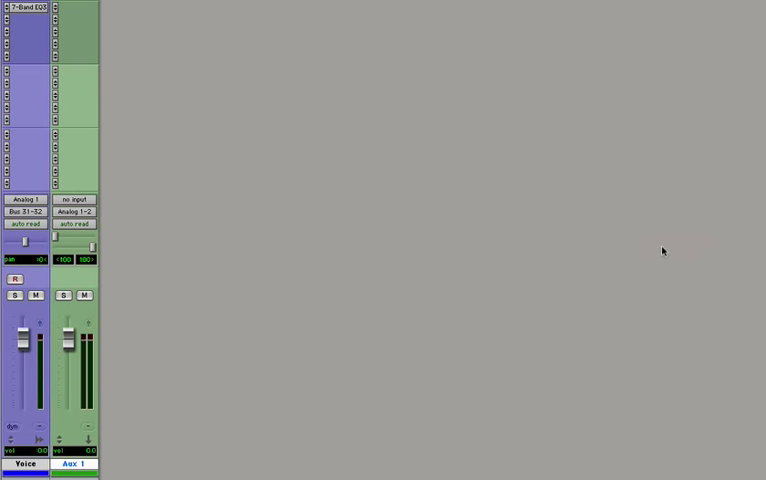
Rename the Aux 1 track to 'Reverb'.
{"action": "double_click", "coordinate": [76, 459]}
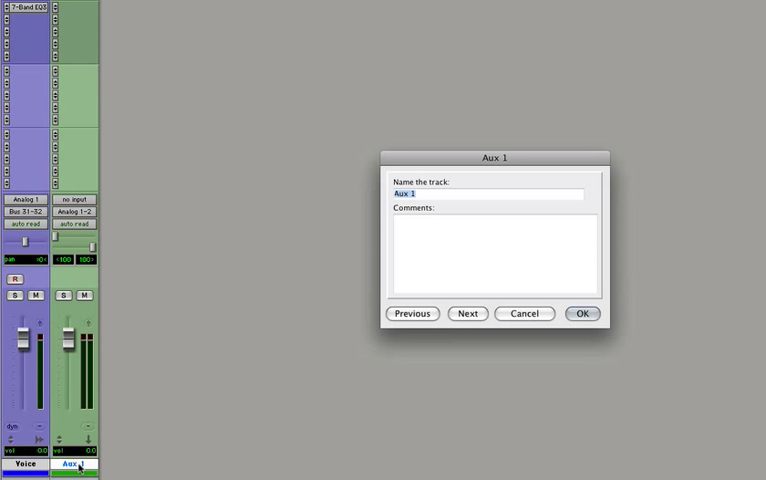
{"action": "type", "text": "Reverb"}
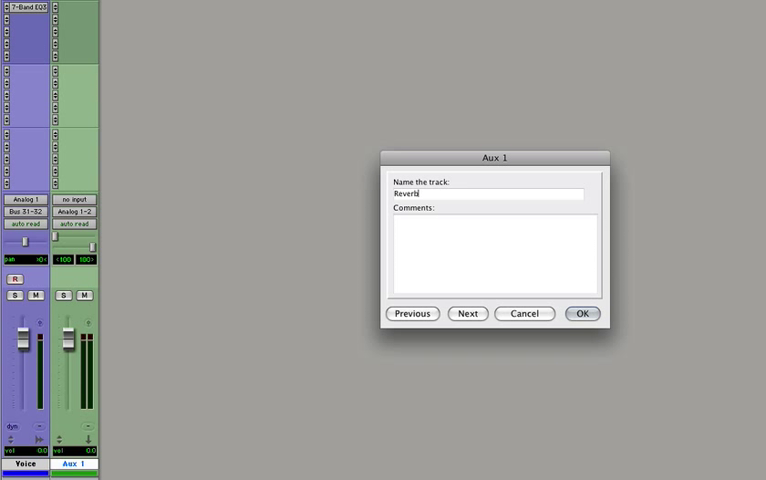
{"action": "left_click", "coordinate": [582, 313]}
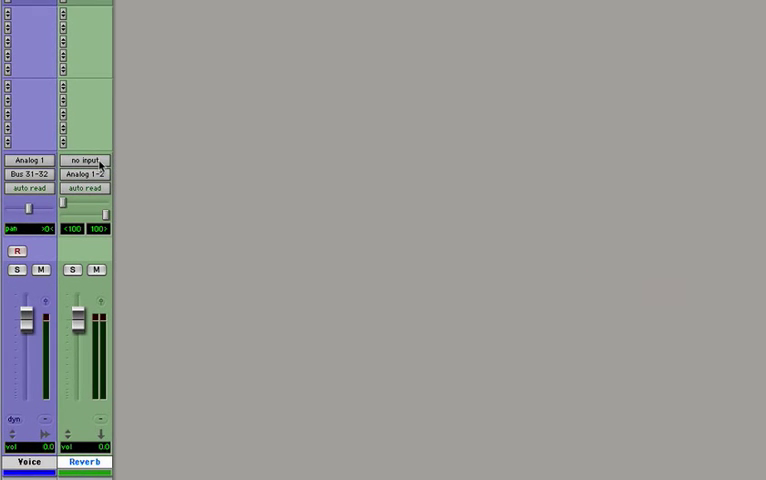
{"action": "left_click", "coordinate": [88, 160]}
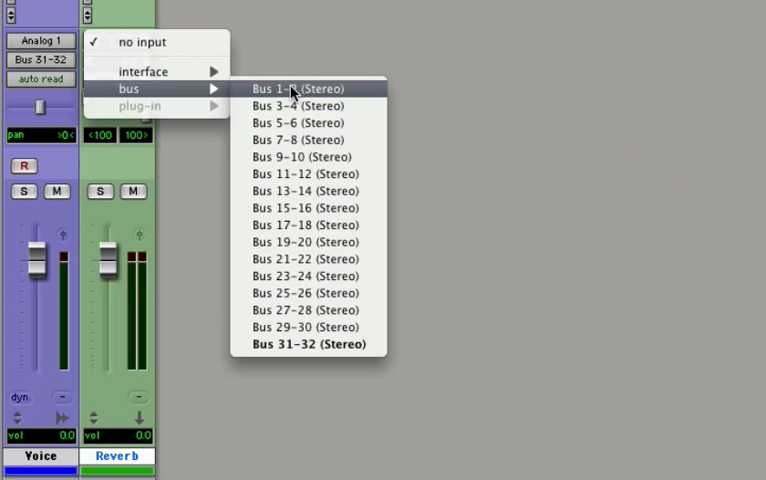
Set the Reverb track input to Bus 1-2 and send Voice to Bus 1-2.
{"action": "left_click", "coordinate": [300, 88]}
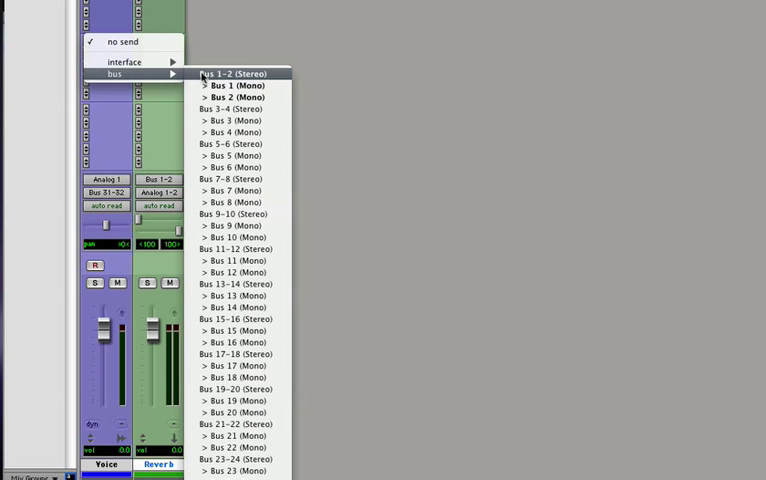
{"action": "left_click", "coordinate": [236, 74]}
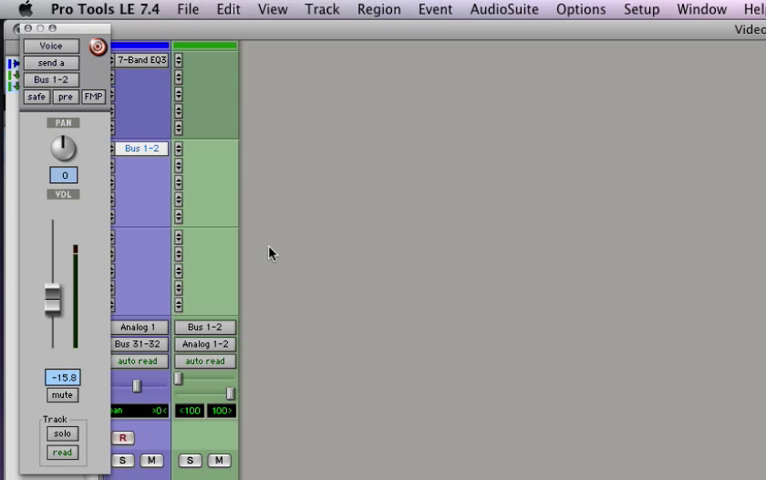
{"action": "mouse_move", "coordinate": [209, 434]}
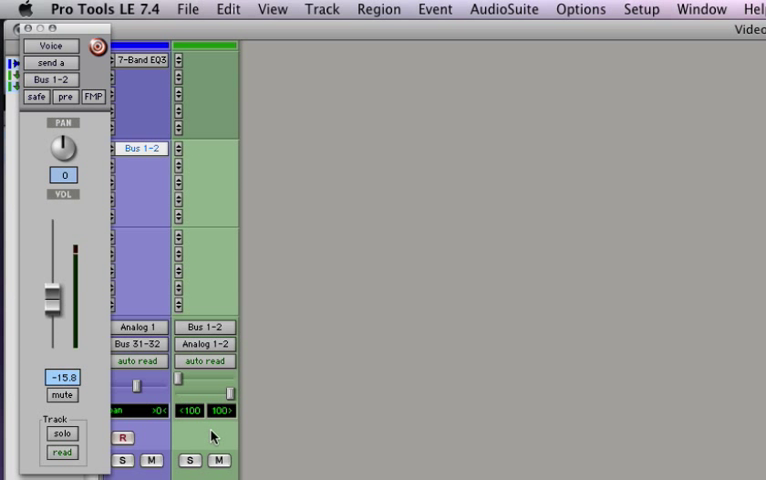
Insert the stereo D-Verb plug-in on the Reverb track's first insert.
{"action": "left_click", "coordinate": [208, 50]}
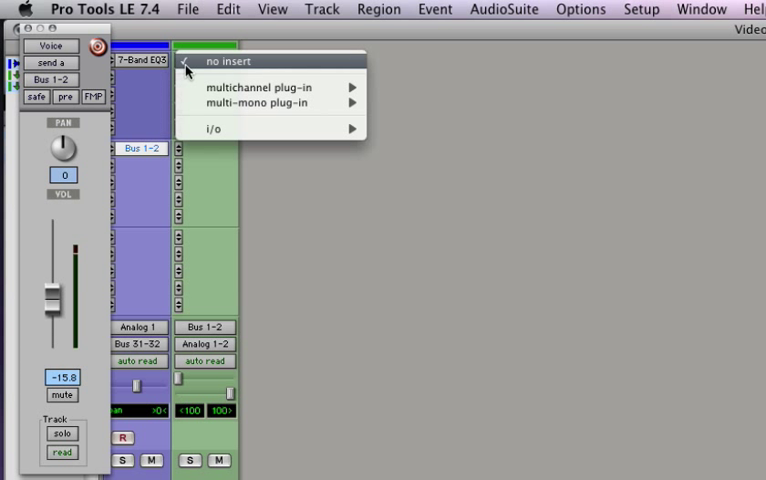
{"action": "mouse_move", "coordinate": [250, 88]}
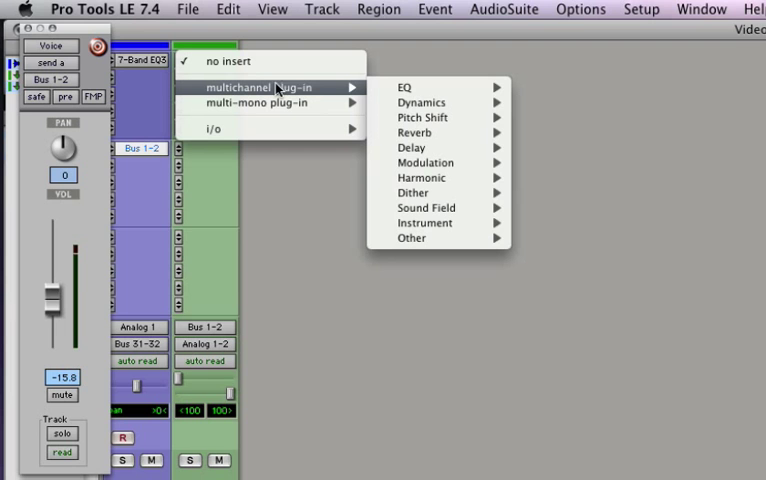
{"action": "mouse_move", "coordinate": [435, 132]}
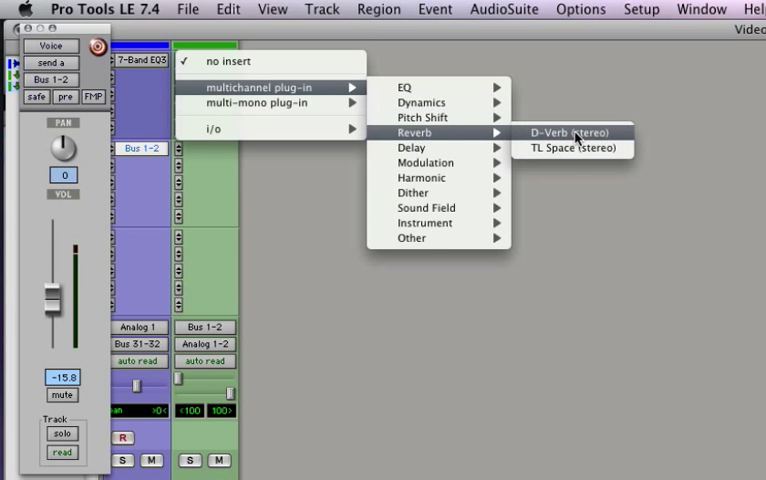
{"action": "left_click", "coordinate": [578, 132]}
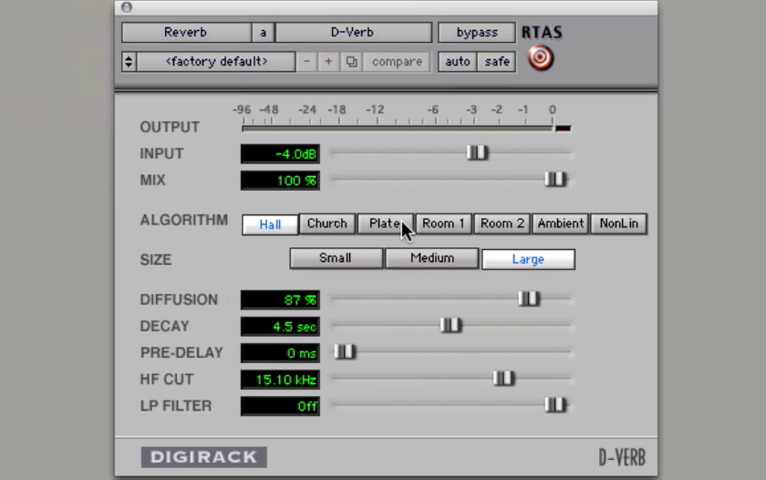
Set D-Verb to the Plate algorithm, Medium size, with a 1.5 sec decay.
{"action": "left_click", "coordinate": [385, 223]}
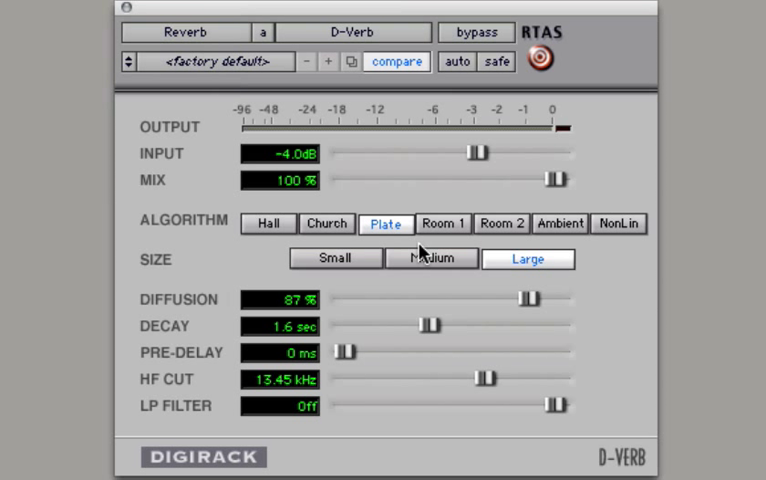
{"action": "left_click", "coordinate": [432, 258]}
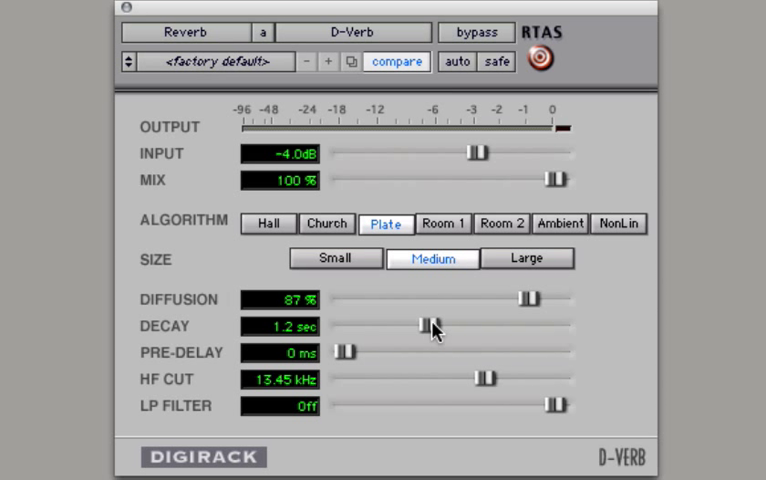
{"action": "mouse_move", "coordinate": [442, 331]}
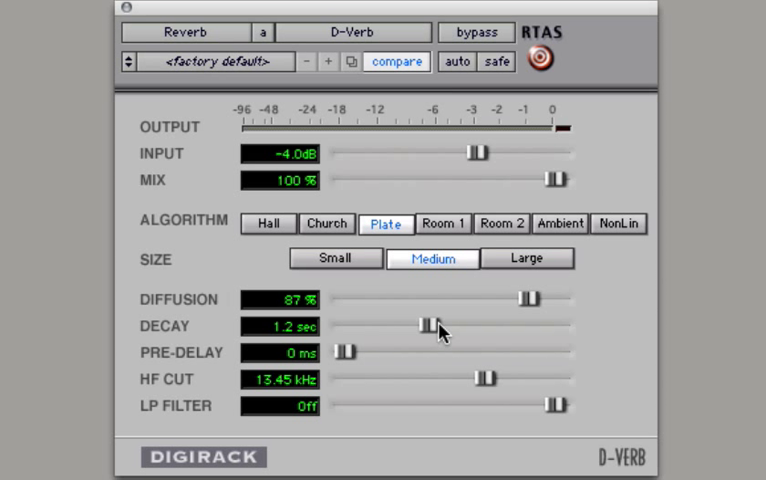
{"action": "left_click_drag", "start_coordinate": [430, 325], "coordinate": [437, 325]}
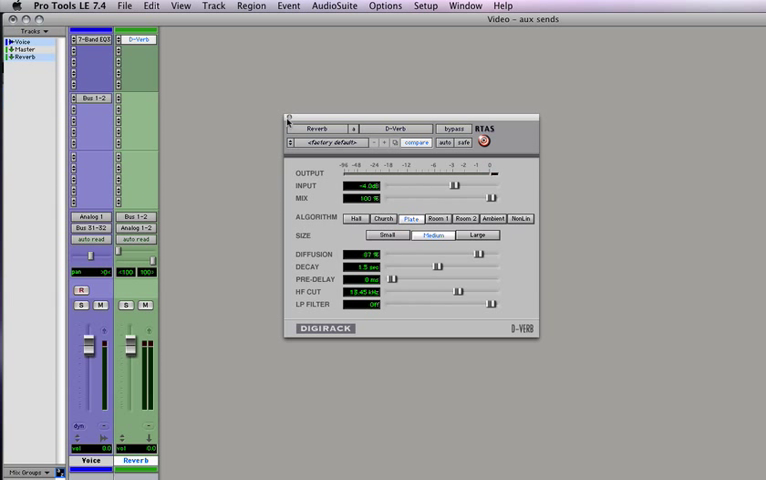
Create a stereo Aux Input track, rename it 'Delay', and choose its Bus 3-4 input.
{"action": "left_click", "coordinate": [212, 5]}
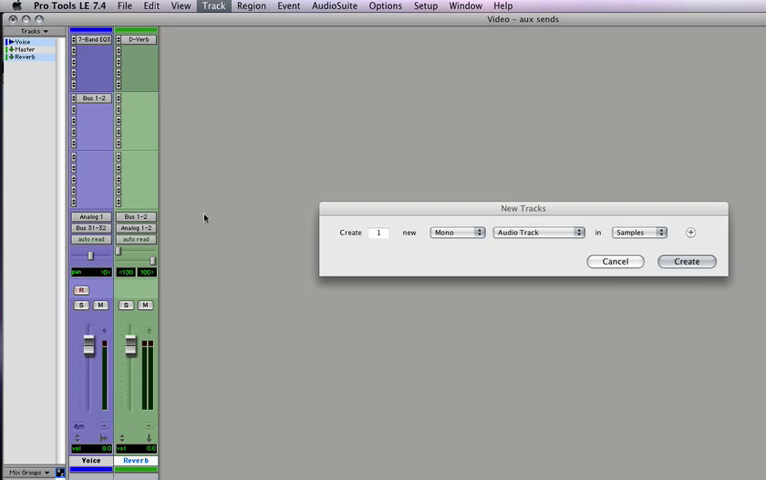
{"action": "left_click", "coordinate": [453, 232]}
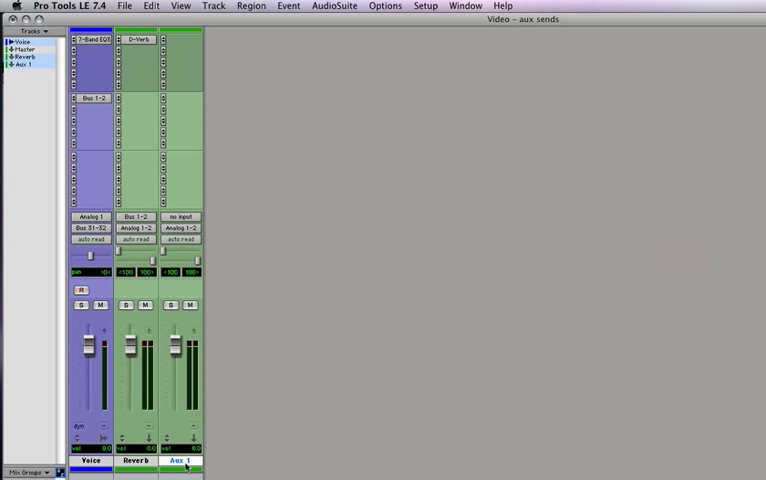
{"action": "double_click", "coordinate": [185, 458]}
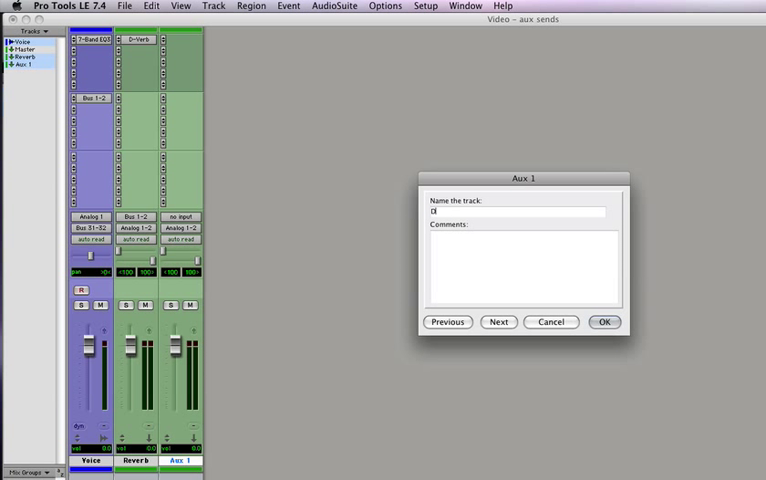
{"action": "left_click", "coordinate": [604, 322]}
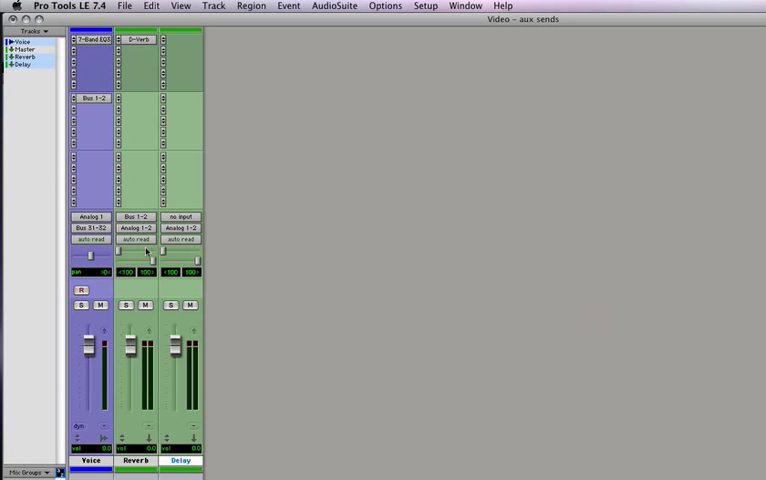
{"action": "left_click", "coordinate": [181, 216]}
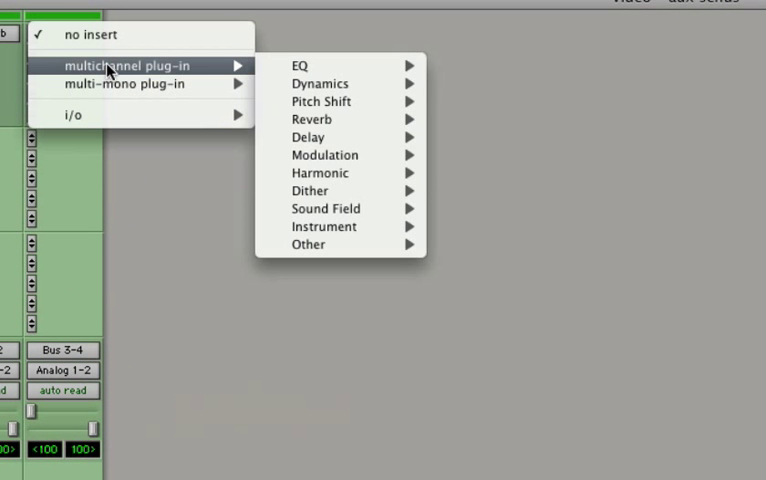
{"action": "mouse_move", "coordinate": [308, 137]}
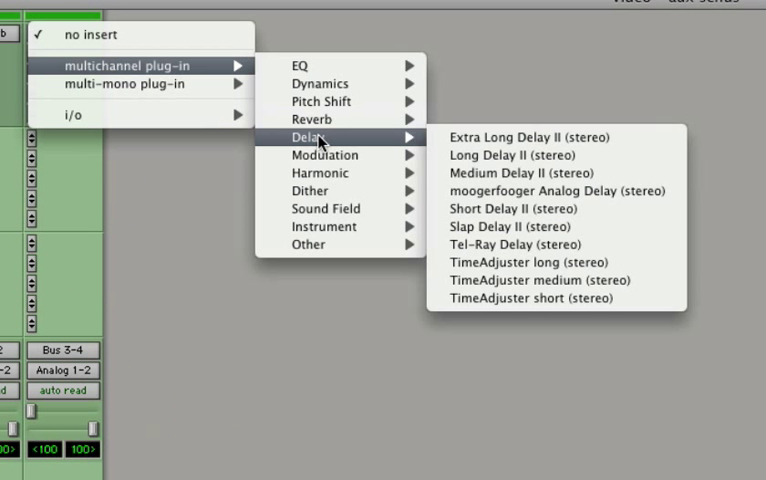
{"action": "mouse_move", "coordinate": [424, 147]}
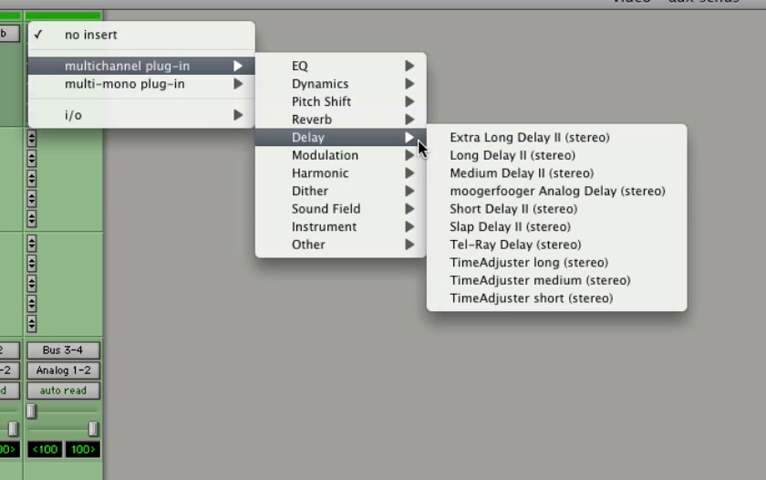
{"action": "mouse_move", "coordinate": [499, 173]}
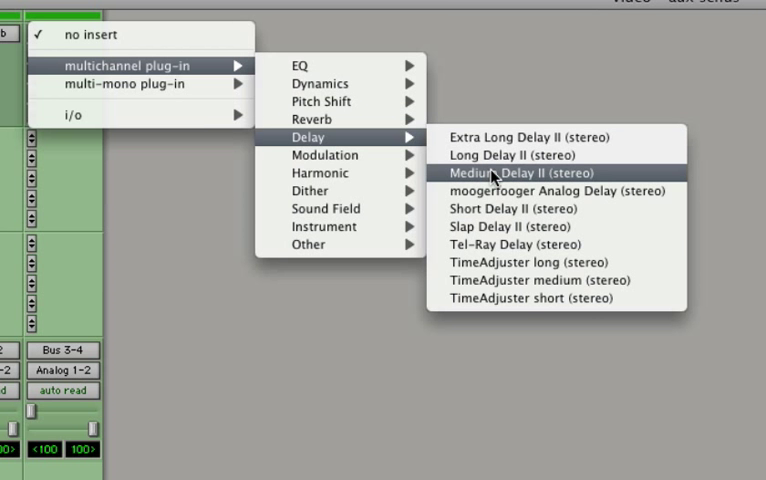
Insert the stereo Medium Delay II plug-in on the Delay track.
{"action": "left_click", "coordinate": [511, 172]}
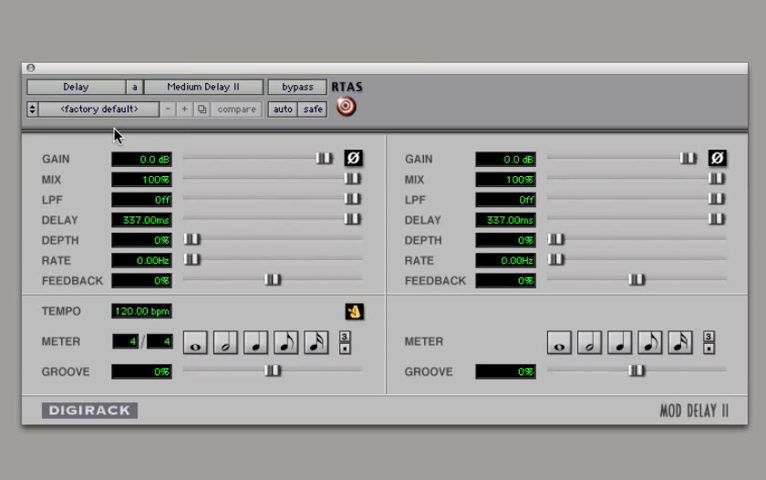
{"action": "mouse_move", "coordinate": [355, 180]}
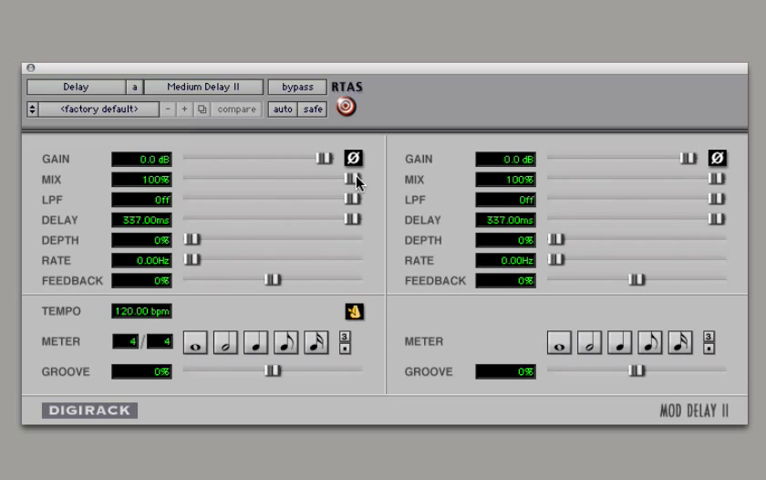
{"action": "mouse_move", "coordinate": [356, 202]}
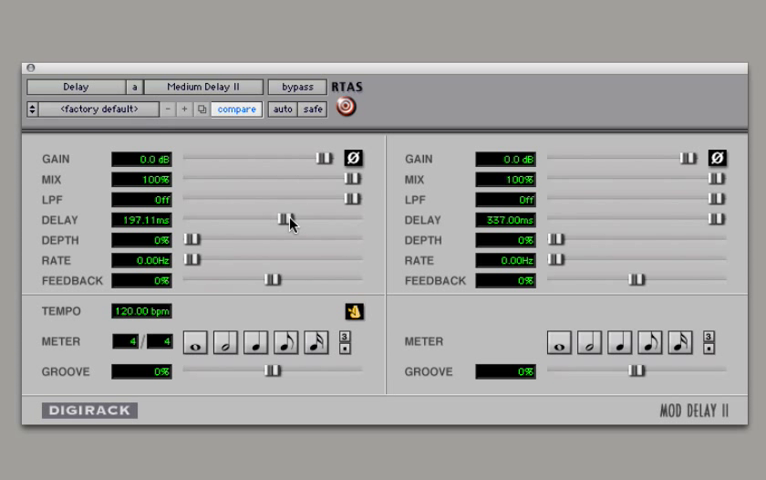
Set the Medium Delay II delays to 154.72 ms left and 303.09 ms right.
{"action": "left_click_drag", "start_coordinate": [283, 220], "coordinate": [280, 220]}
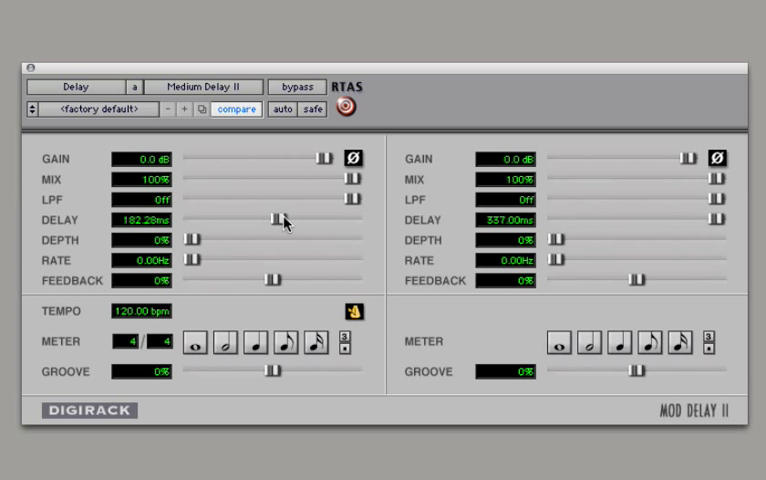
{"action": "left_click_drag", "start_coordinate": [280, 219], "coordinate": [272, 219]}
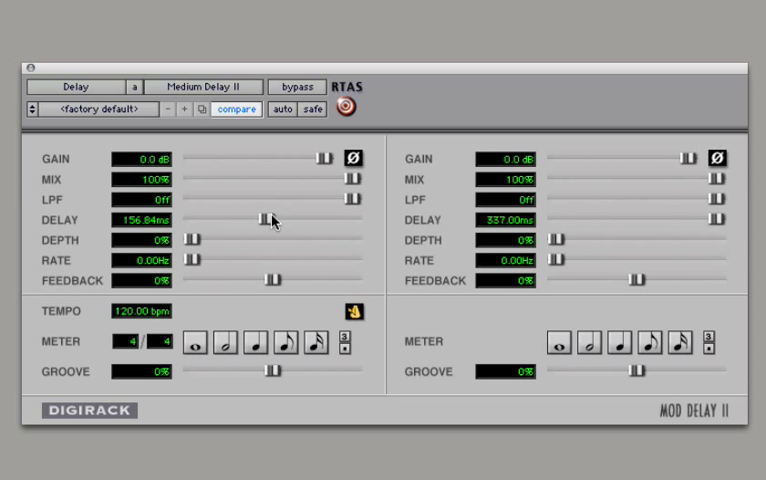
{"action": "left_click_drag", "start_coordinate": [267, 219], "coordinate": [262, 219]}
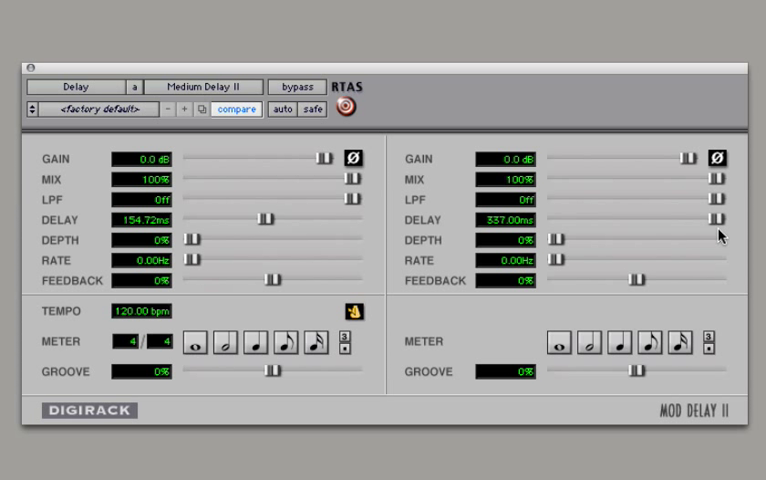
{"action": "left_click_drag", "start_coordinate": [718, 220], "coordinate": [710, 220]}
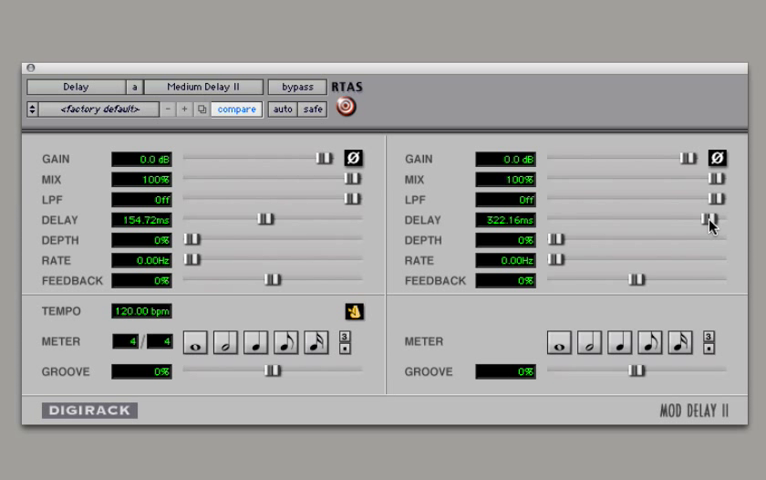
{"action": "left_click_drag", "start_coordinate": [701, 219], "coordinate": [693, 219]}
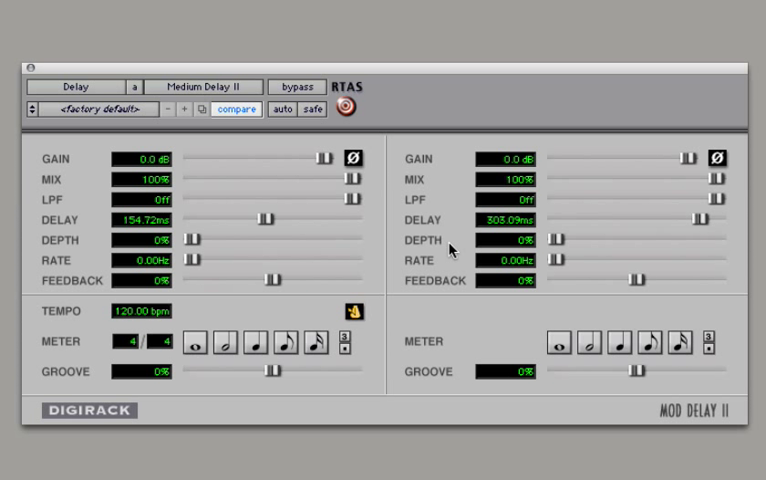
{"action": "left_click_drag", "start_coordinate": [192, 240], "coordinate": [296, 240]}
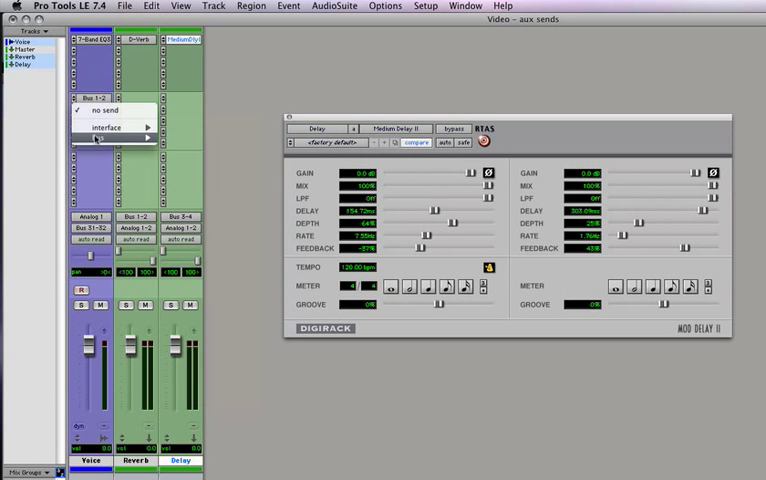
Route the Voice track's send B to Bus 3-4 (Stereo).
{"action": "left_click", "coordinate": [110, 141]}
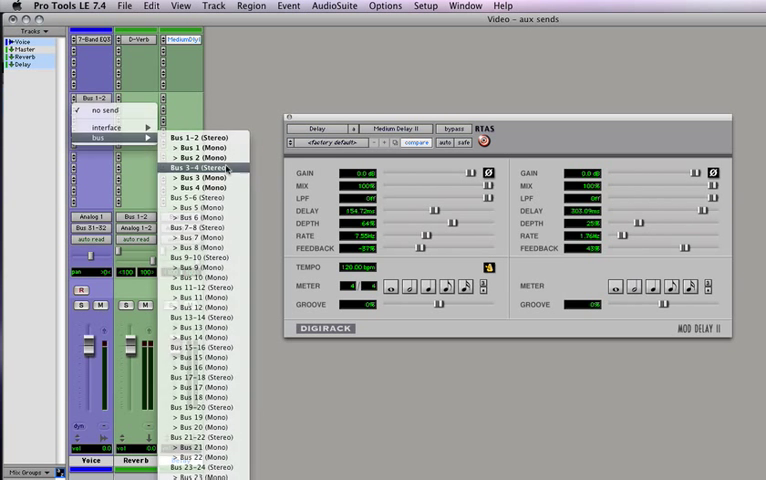
{"action": "left_click", "coordinate": [205, 167]}
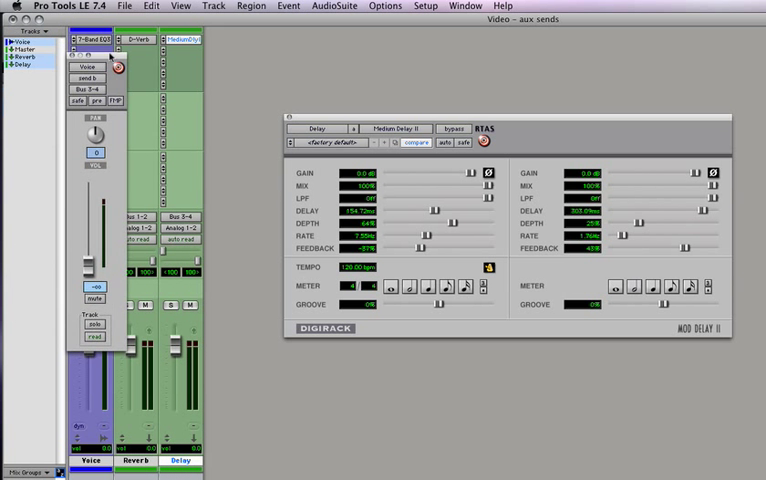